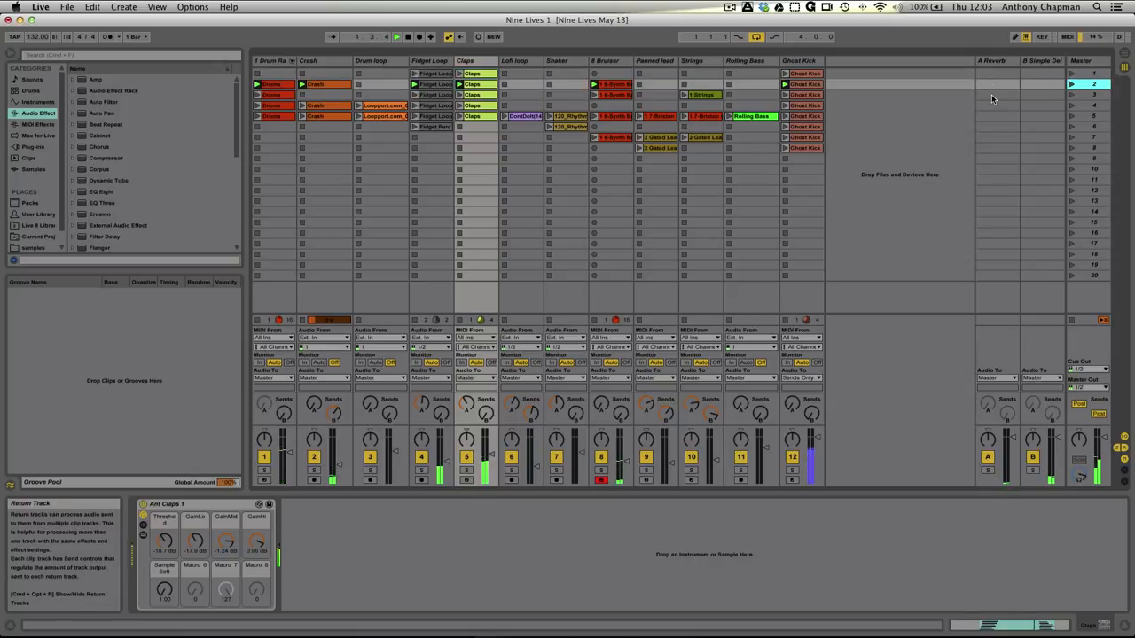
Launch scene 2 and then scene 3 from the Master track so their clip rows play
click(1072, 96)
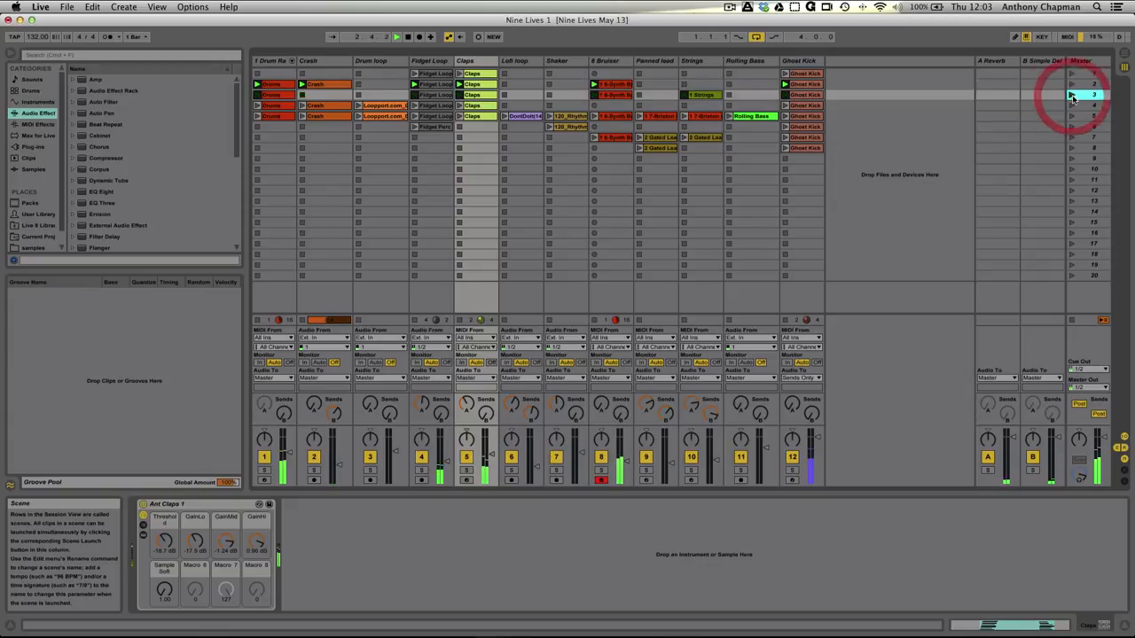
click(1071, 96)
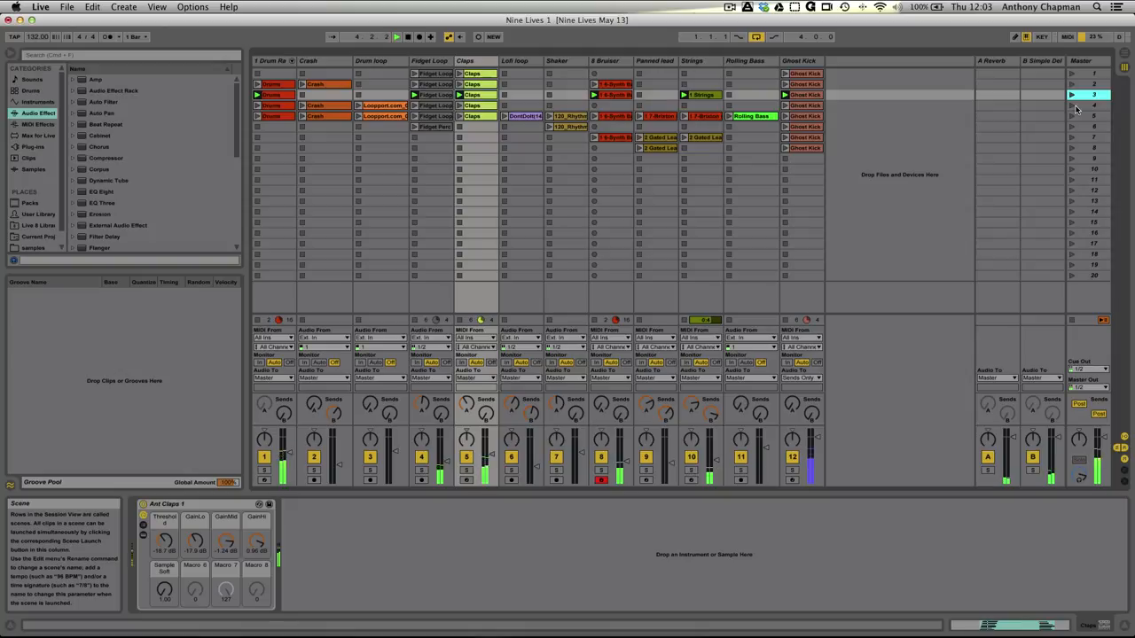
click(1093, 104)
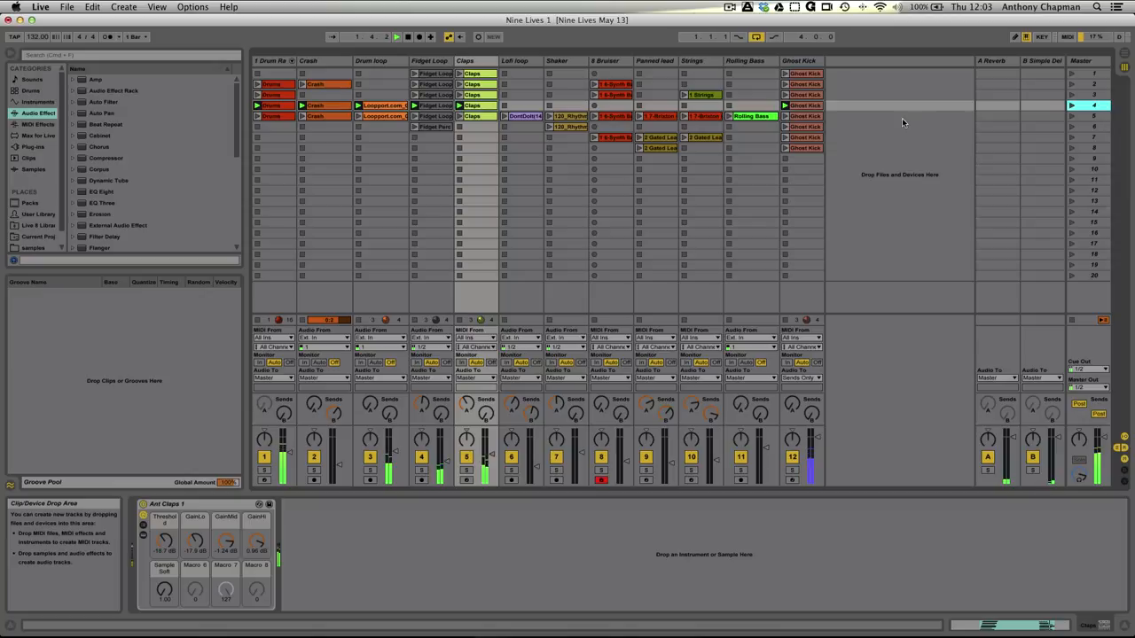
Audition individual clips across the drum, percussion and string tracks
click(505, 117)
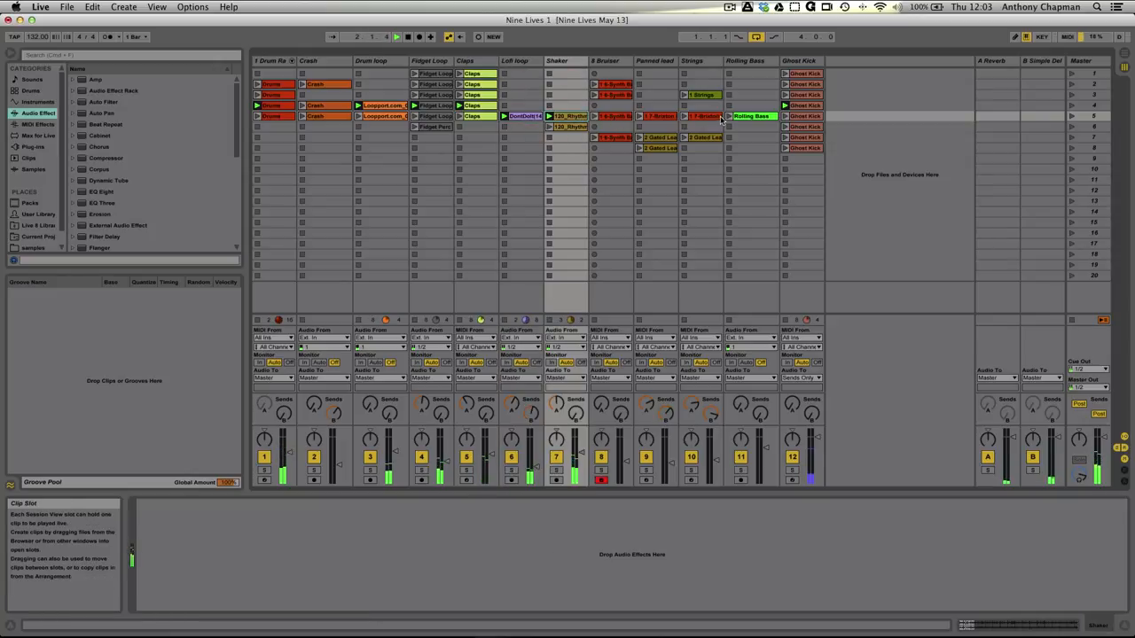
click(752, 117)
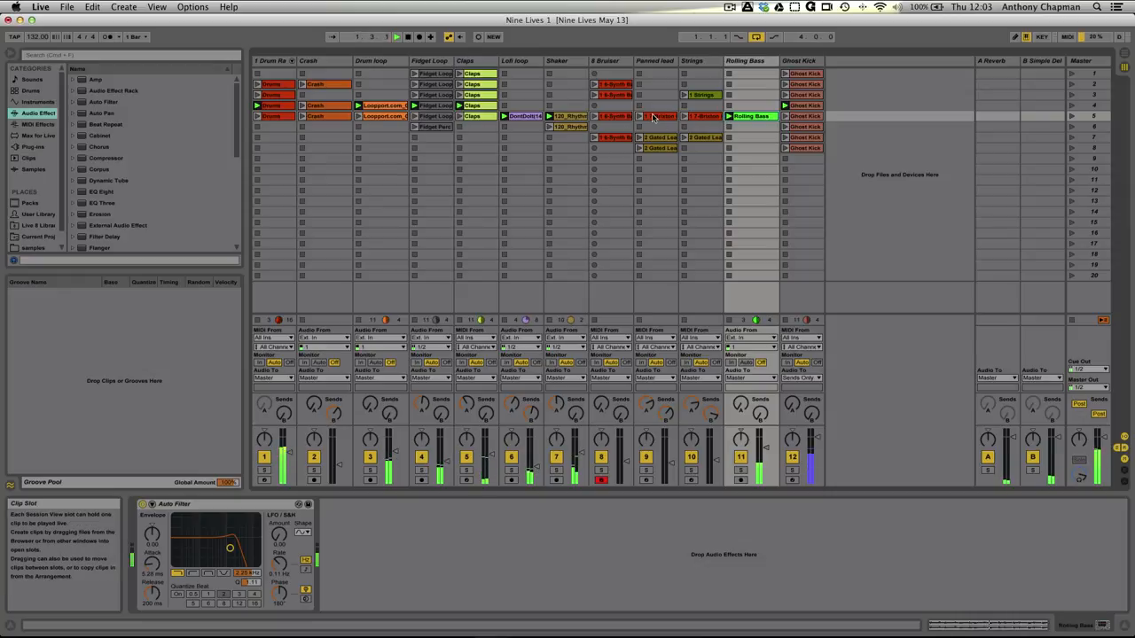
click(654, 117)
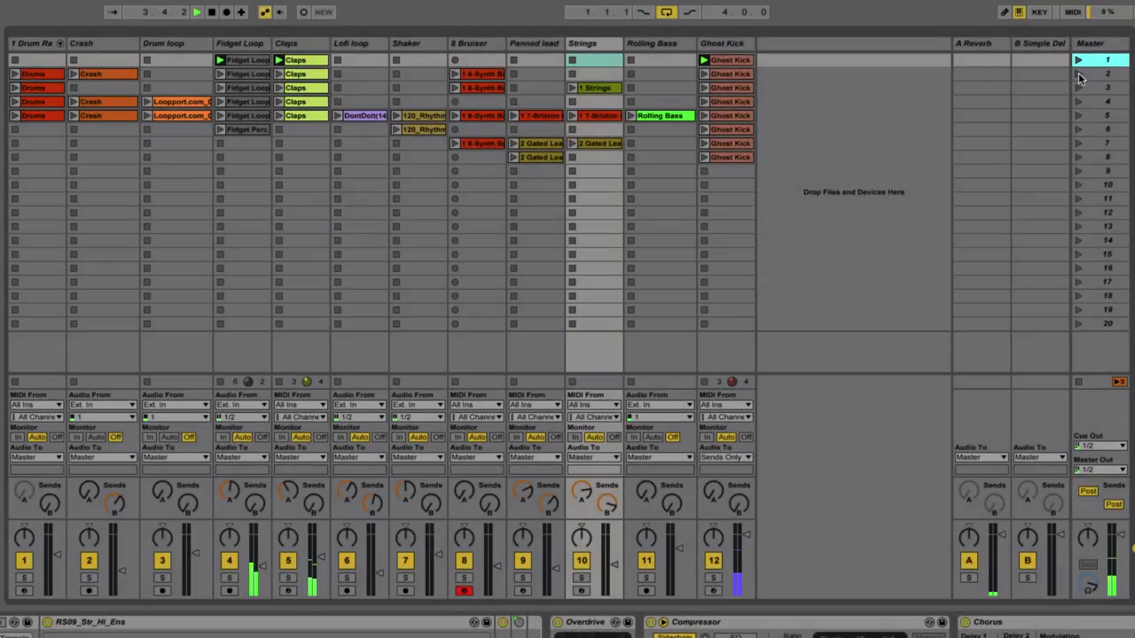
Launch scene 1, then play the Drums and Fidget clips individually with the browser shown
click(1078, 74)
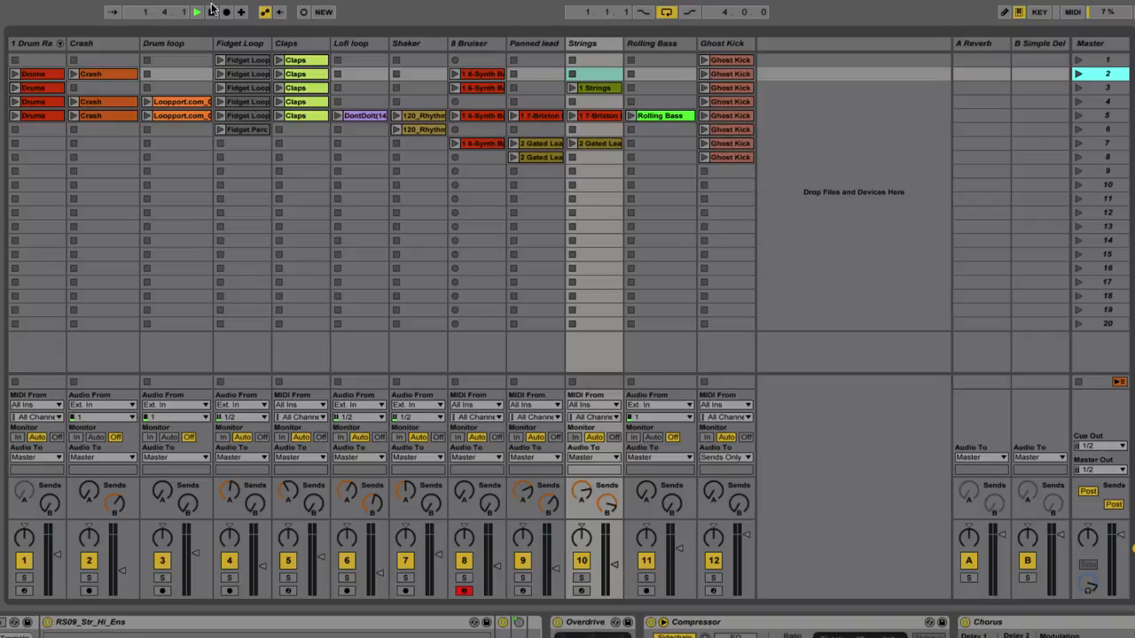
click(195, 11)
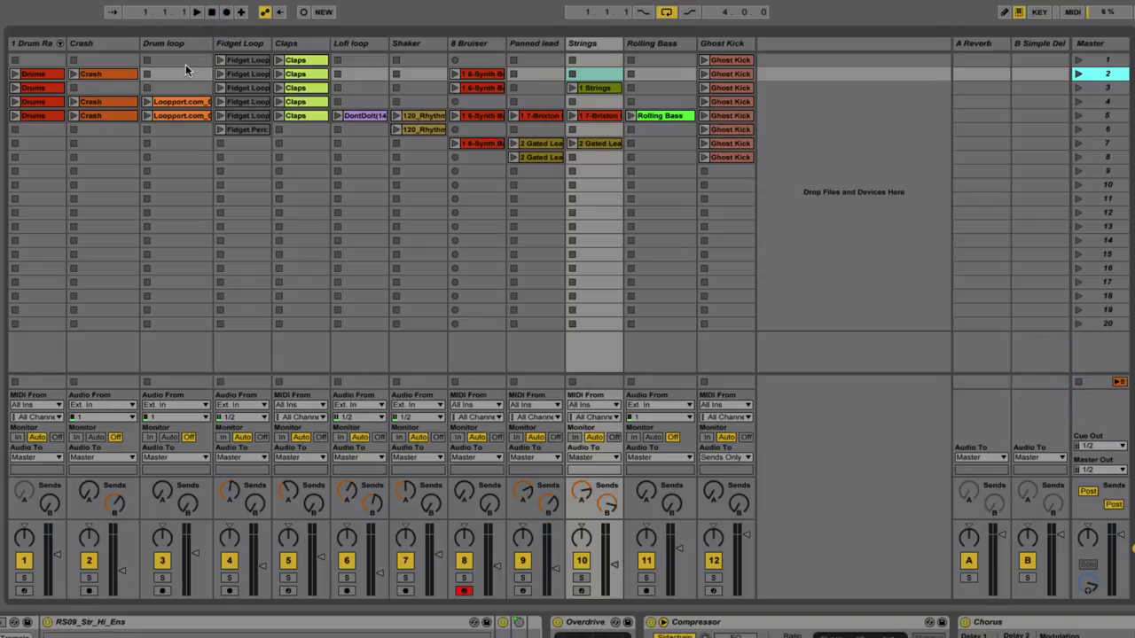
click(220, 60)
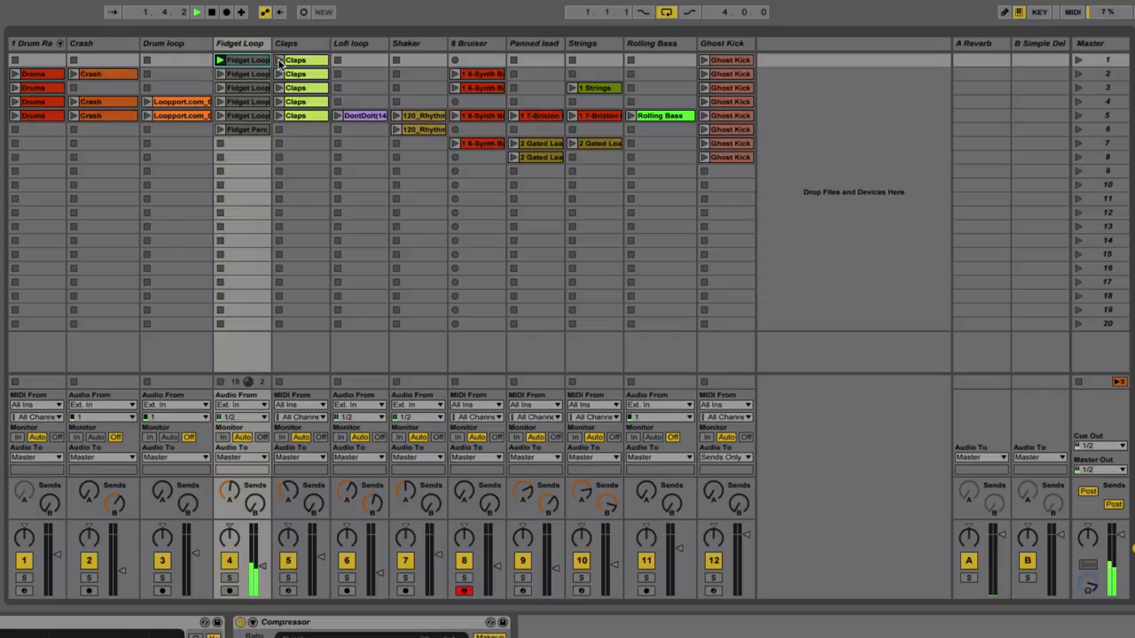
click(280, 61)
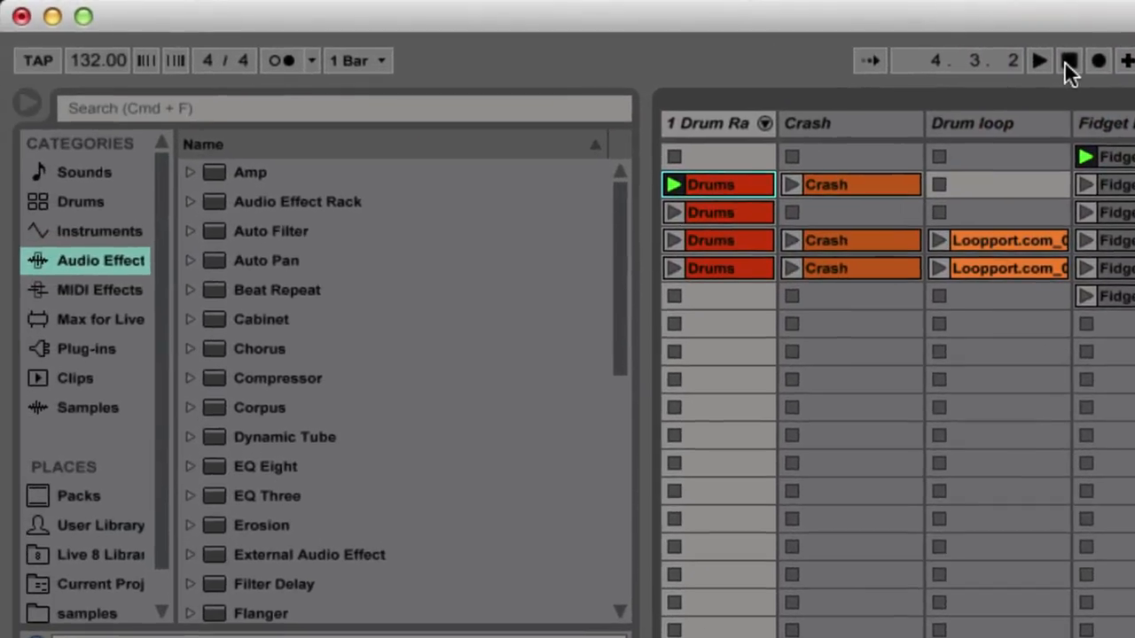
Stop playback from the transport bar
click(358, 60)
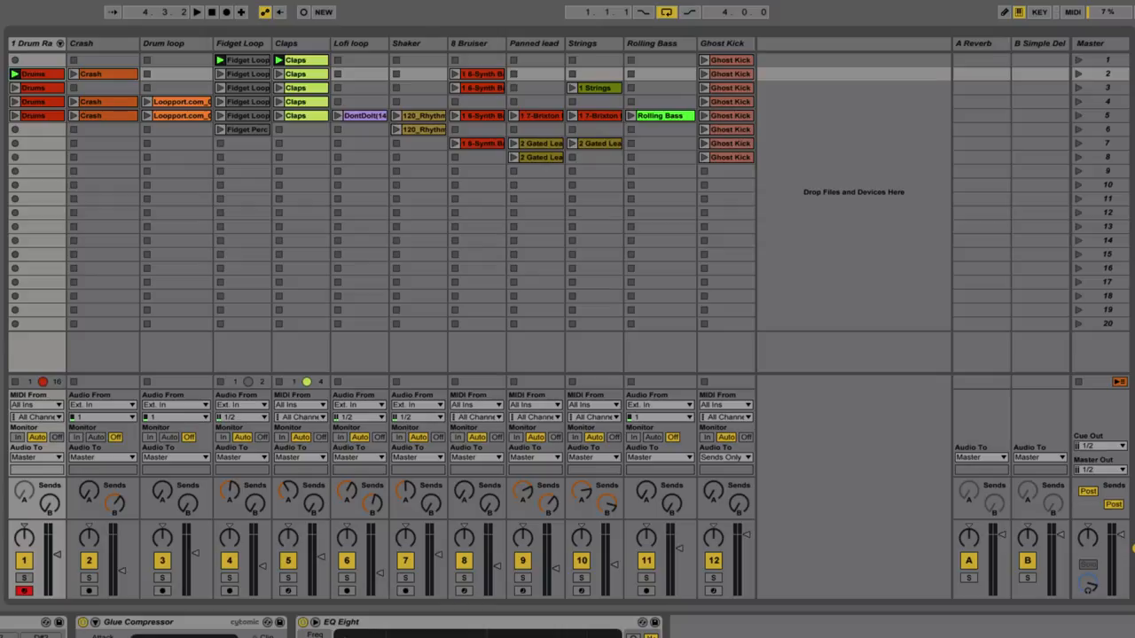
mouse_move(49, 617)
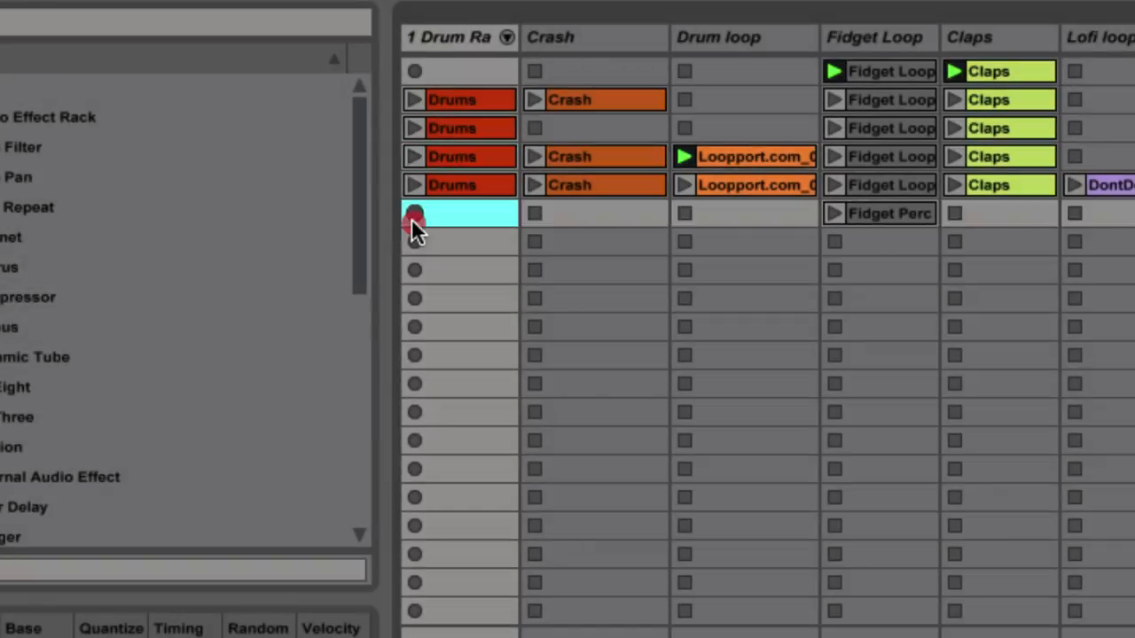
Record two new drum clips into the empty Drum Rack slots below the Drums clips
click(415, 212)
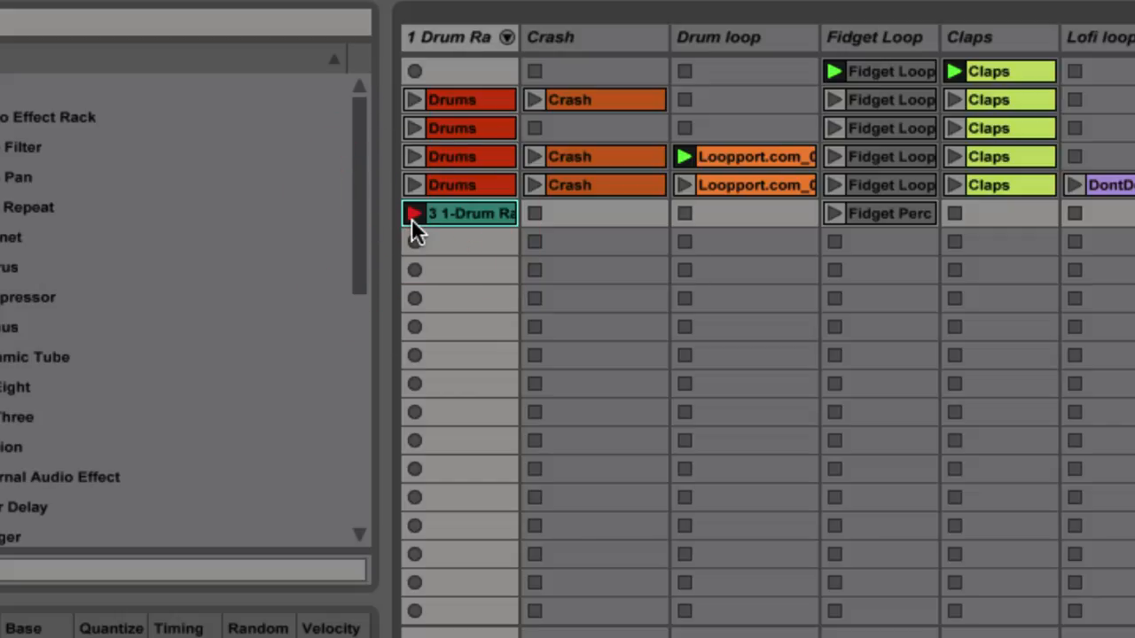
click(415, 213)
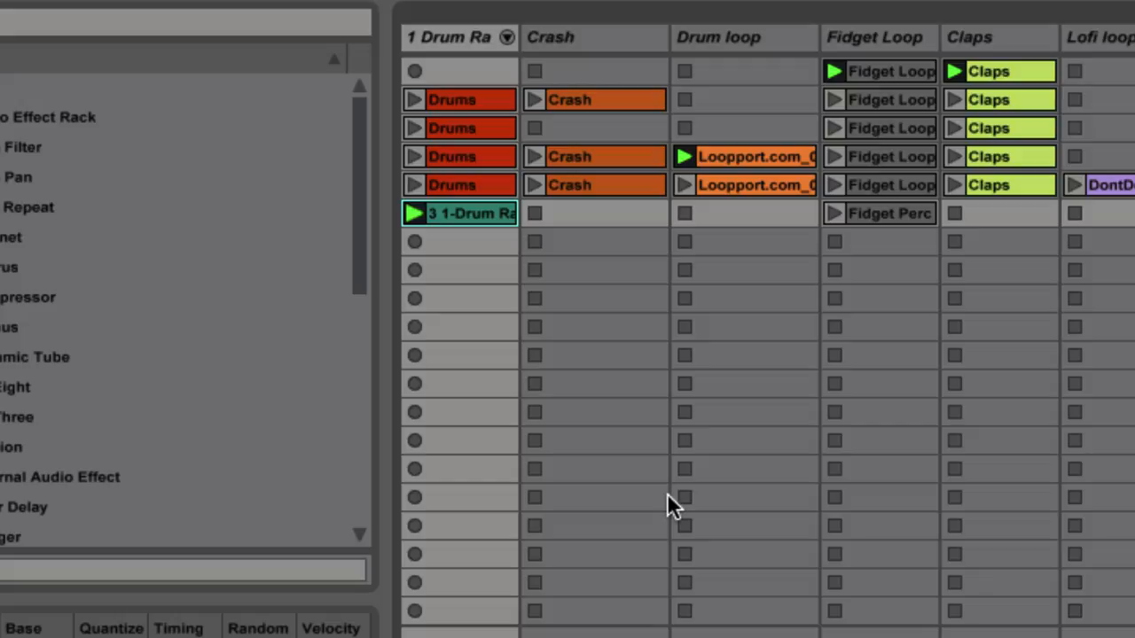
mouse_move(541, 443)
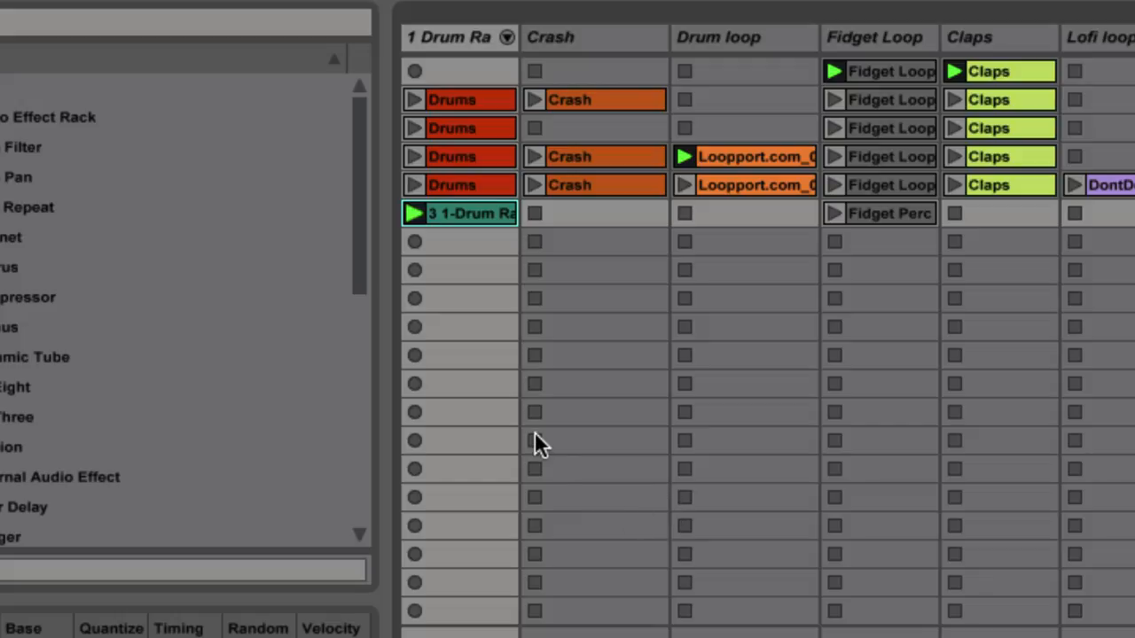
mouse_move(415, 241)
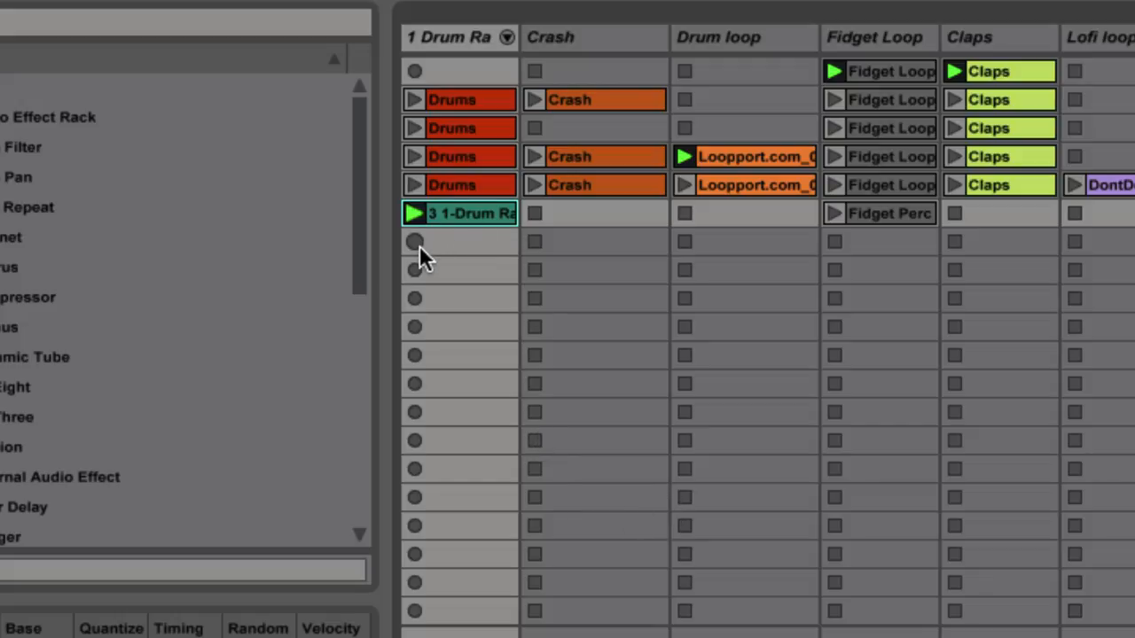
click(415, 241)
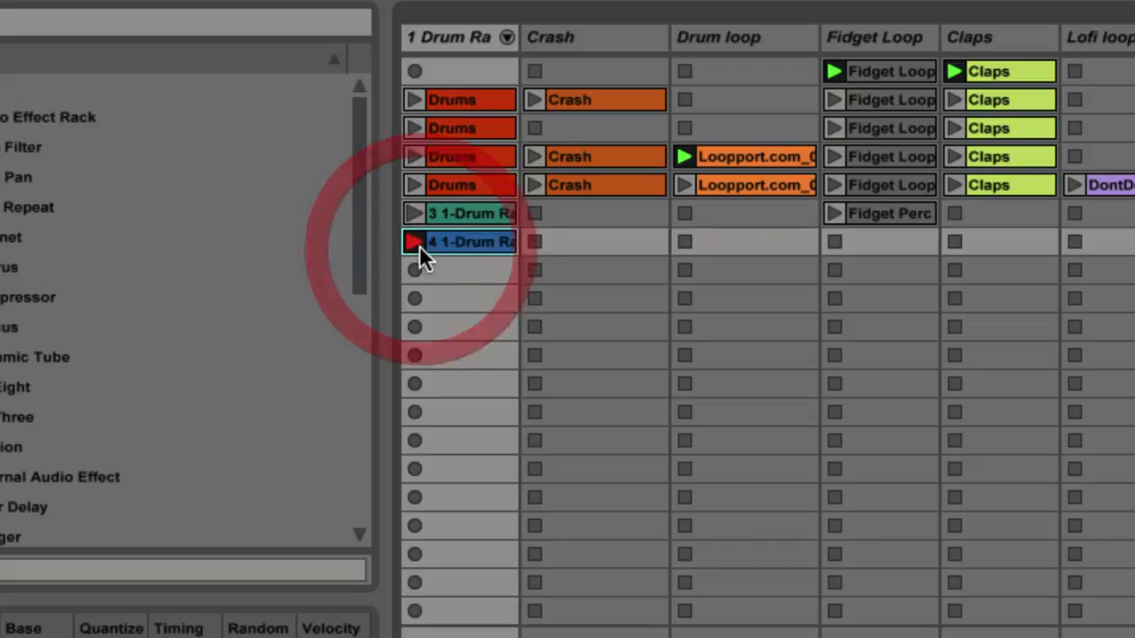
click(415, 241)
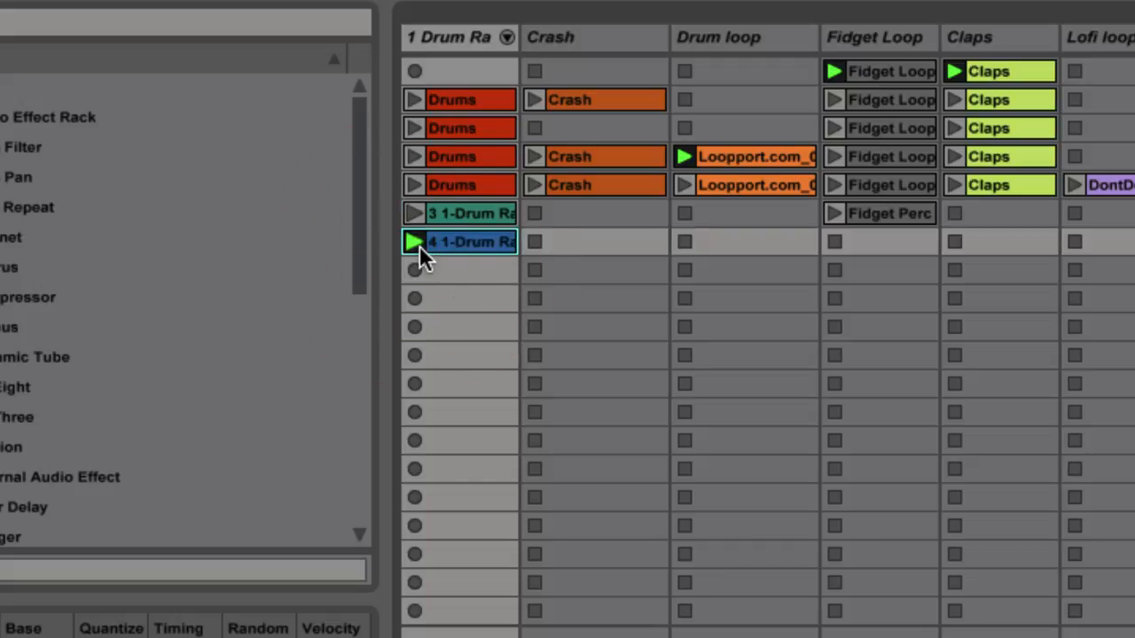
Launch the first newly recorded drum clip to play it back
click(415, 213)
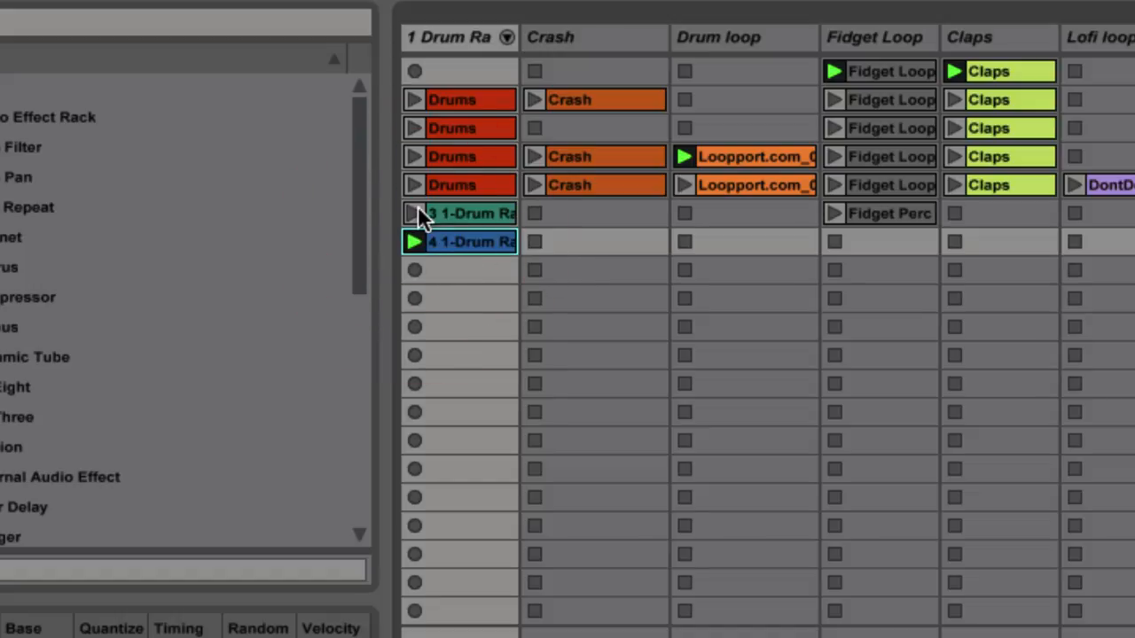
click(415, 213)
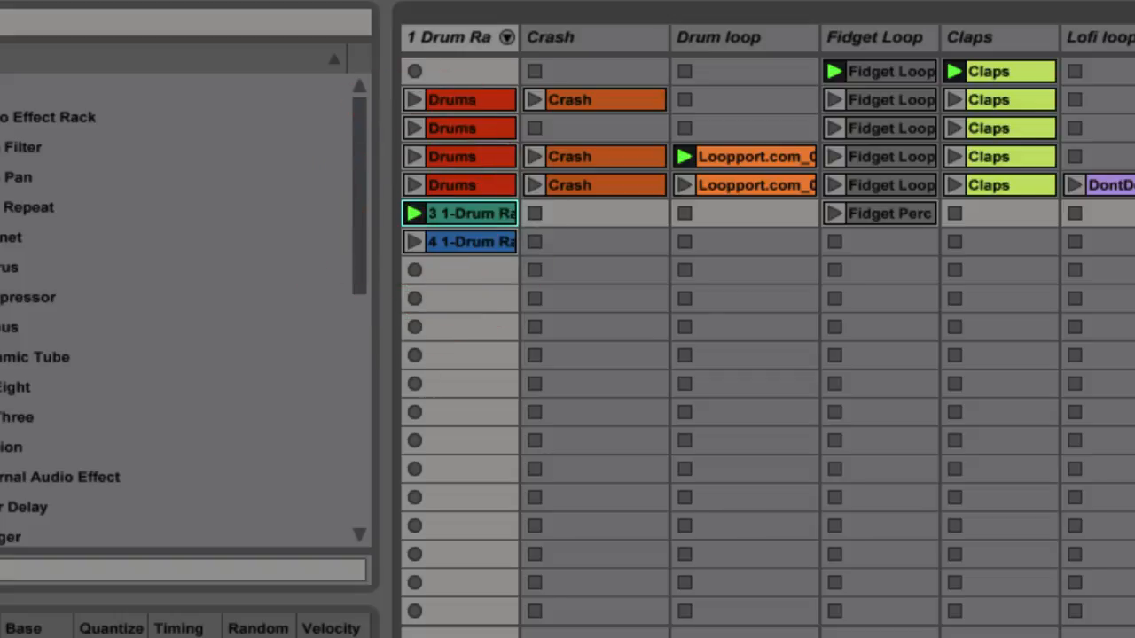